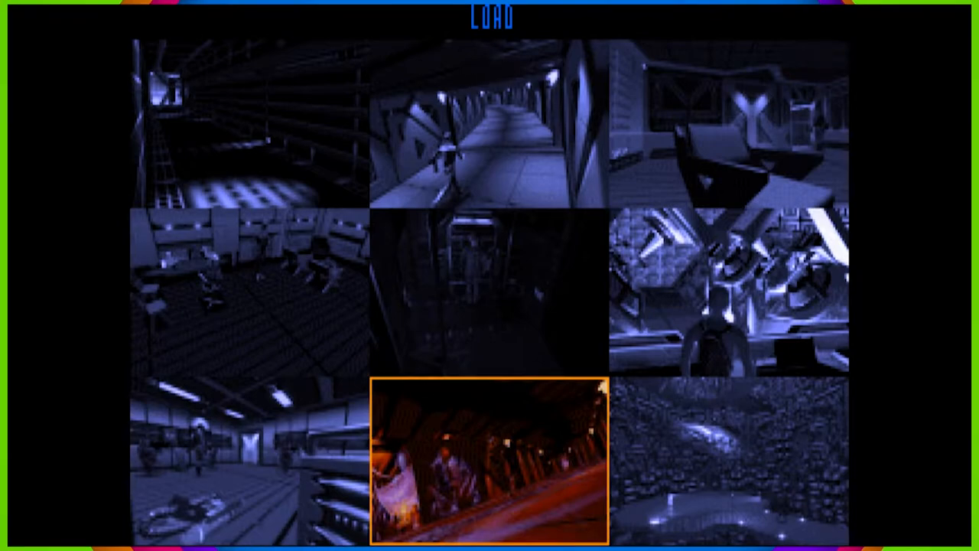
# - Restore the orange-framed saved game to reach I. McCallen's terminal screen
pyautogui.click(489, 458)
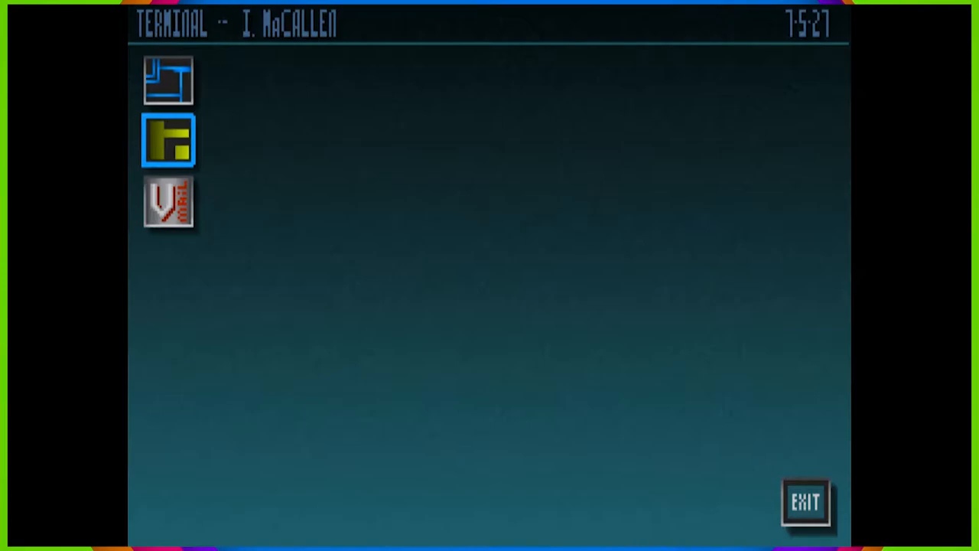
pyautogui.click(171, 144)
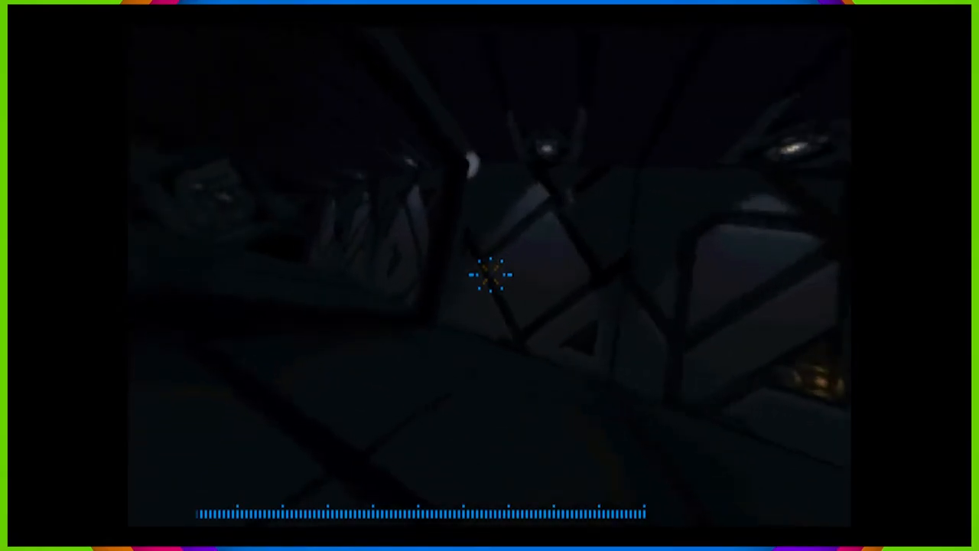
# - Open the options menu, then continue back to the visor view of the machinery panel
pyautogui.press('Escape')
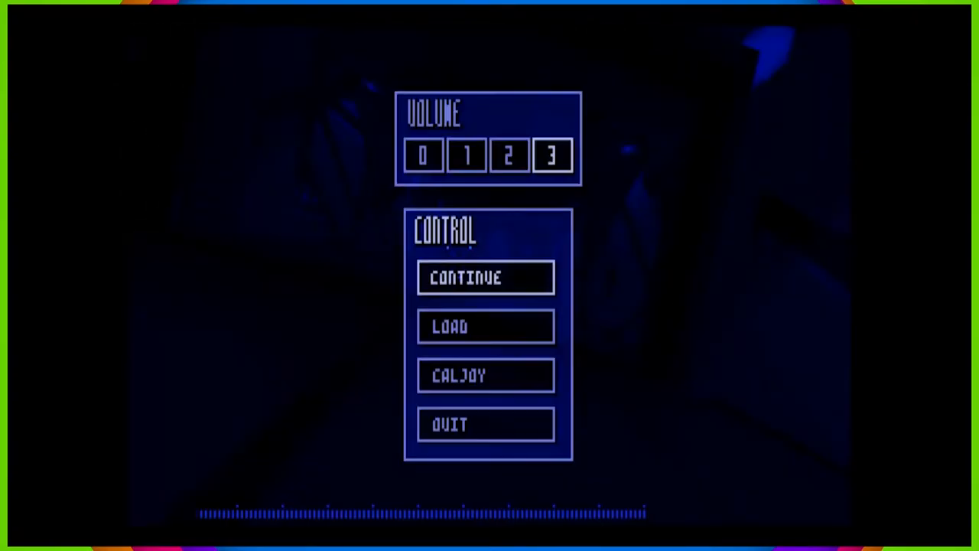
pyautogui.click(485, 278)
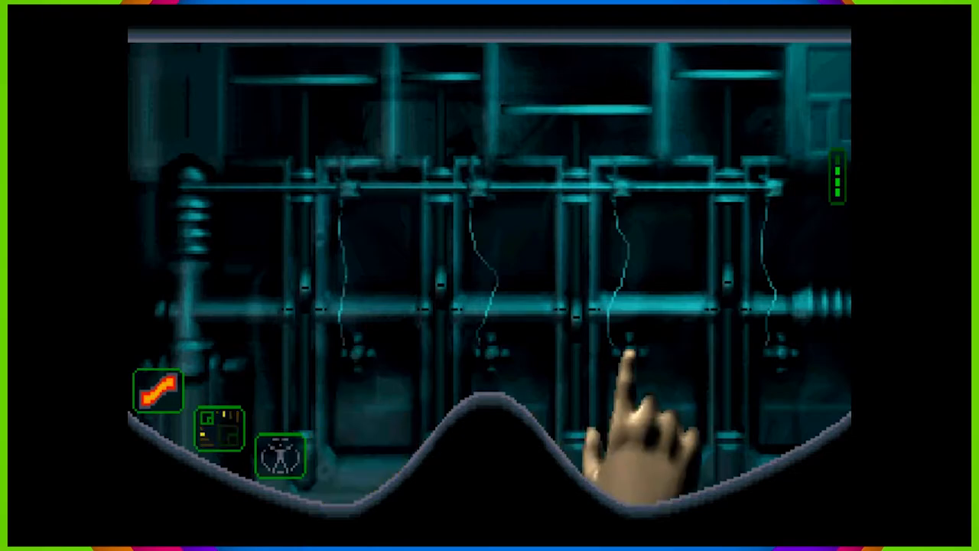
pyautogui.moveTo(356, 397)
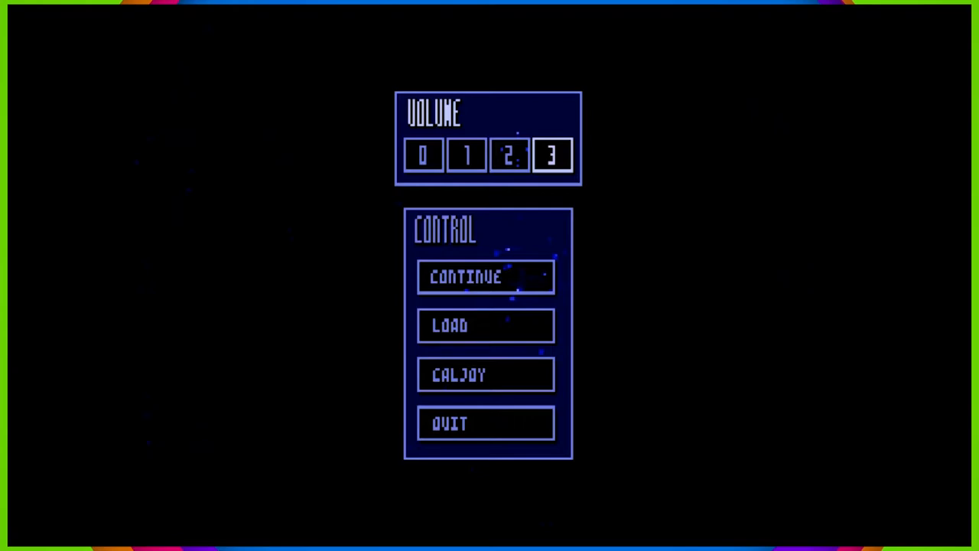
pyautogui.moveTo(485, 326)
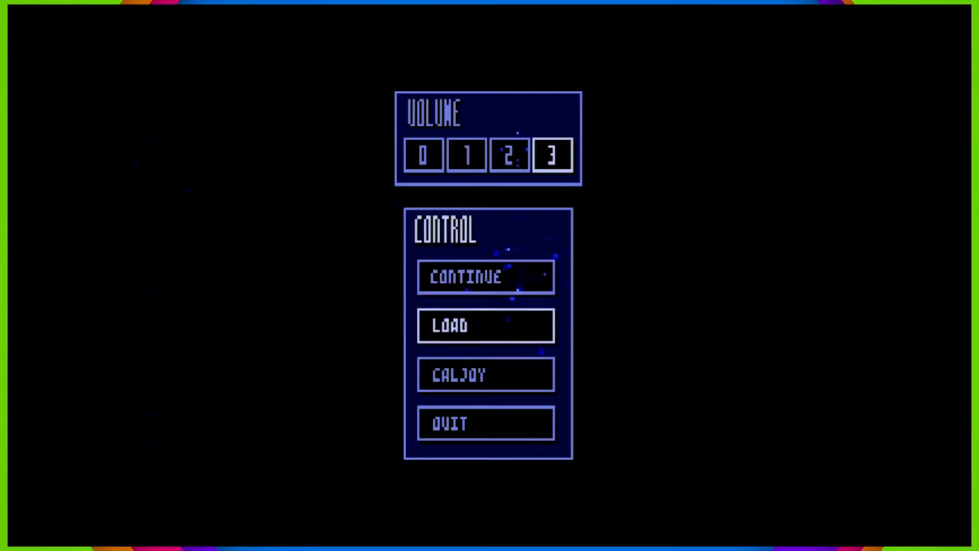
# - Select Continue in the volume and control menu with volume at maximum
pyautogui.click(485, 277)
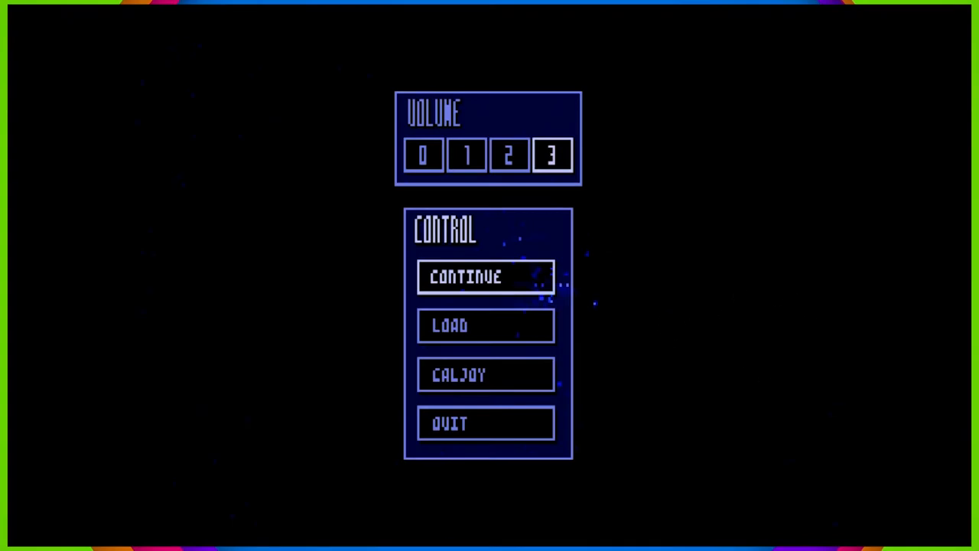
# - Leave the control panel, exiting to the 'Thank you for playing Cyberia V1.87' DOS prompt
pyautogui.click(486, 277)
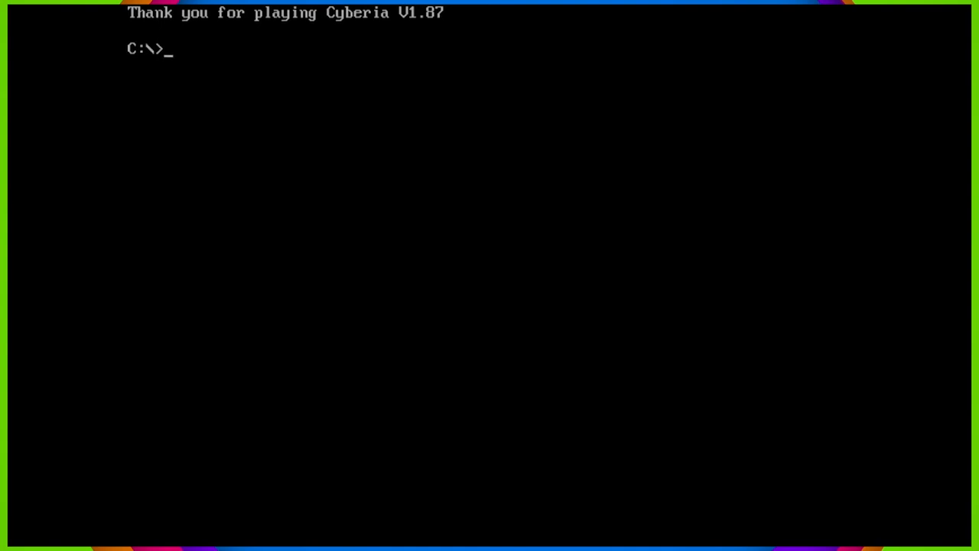
# - List the C:\ root page by page with dir/p, showing 24 files and 4 directories
pyautogui.write('dir/po')
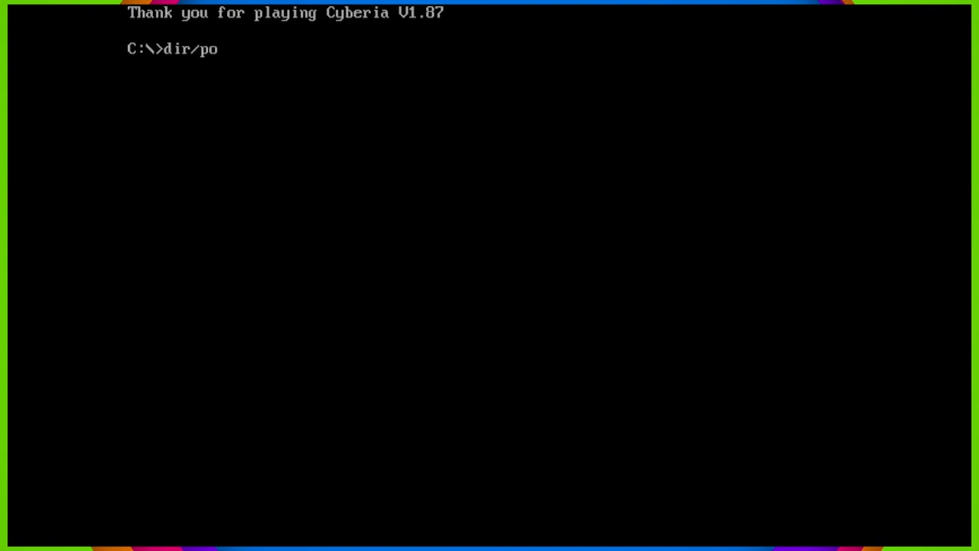
pyautogui.press('Enter')
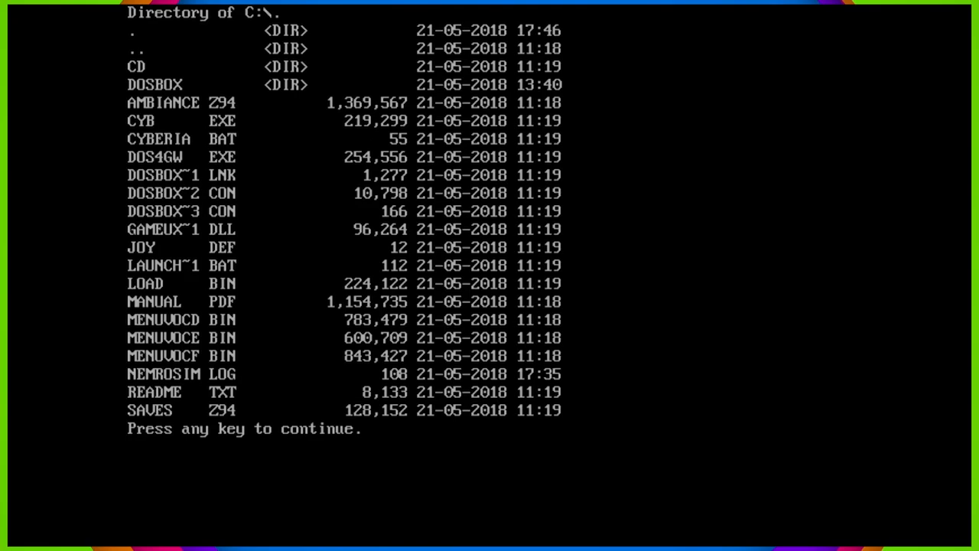
pyautogui.press('enter')
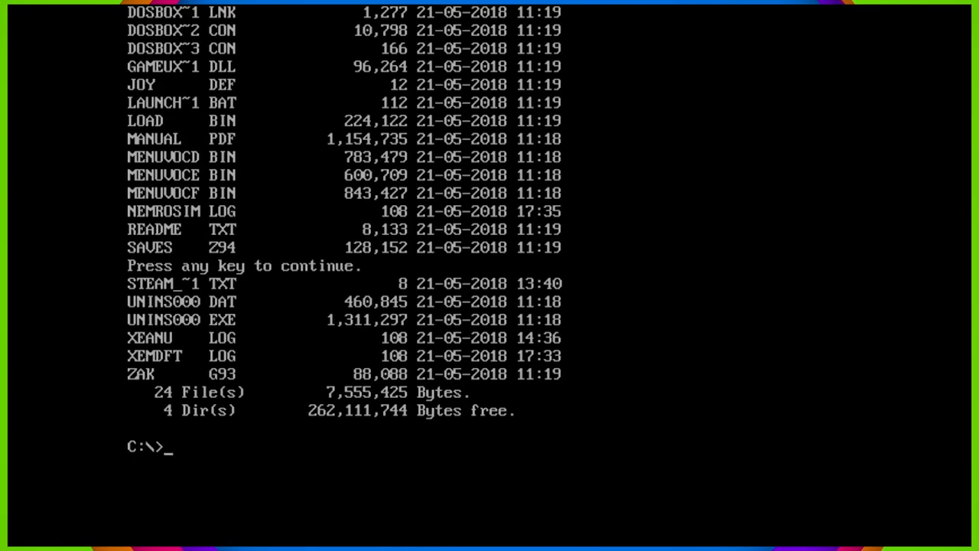